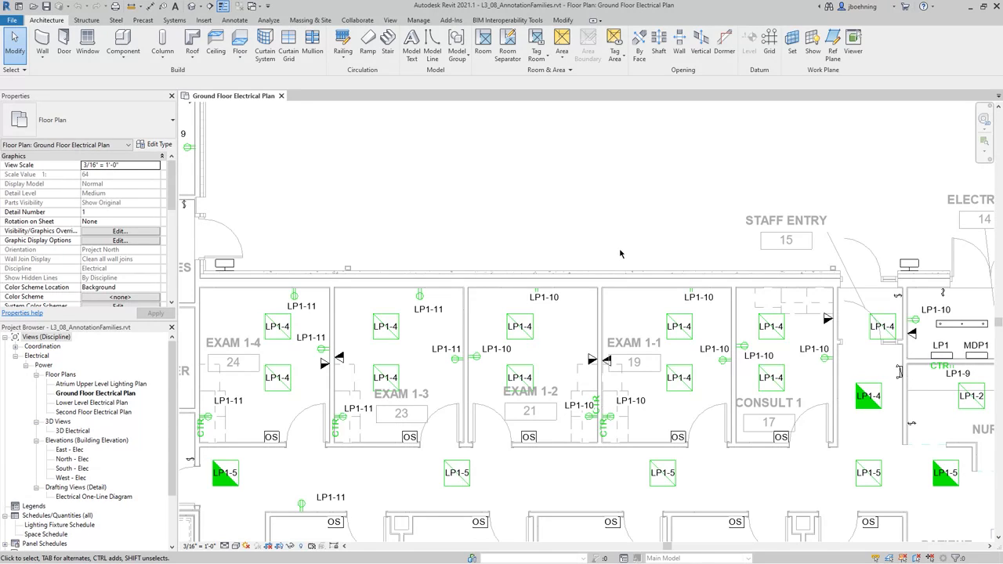
# Select the LP1-4 lighting fixture circuit tag and open its family for editing.
pyautogui.click(519, 325)
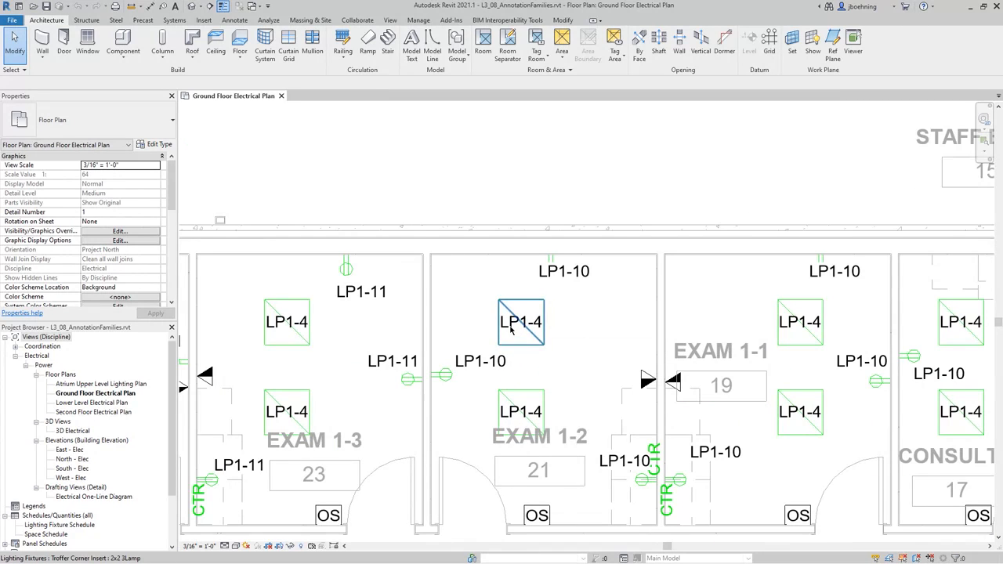
pyautogui.click(521, 322)
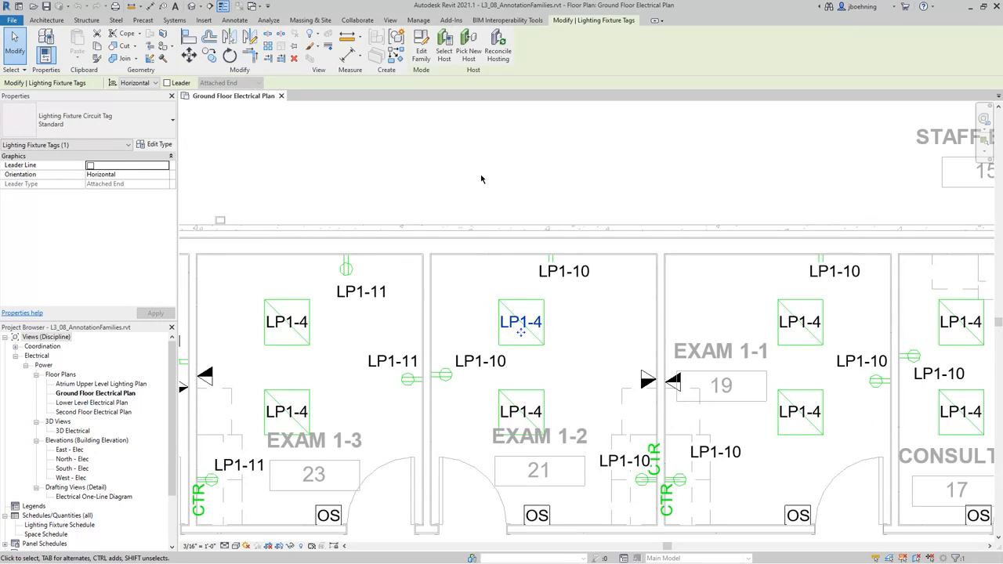
pyautogui.moveTo(420, 43)
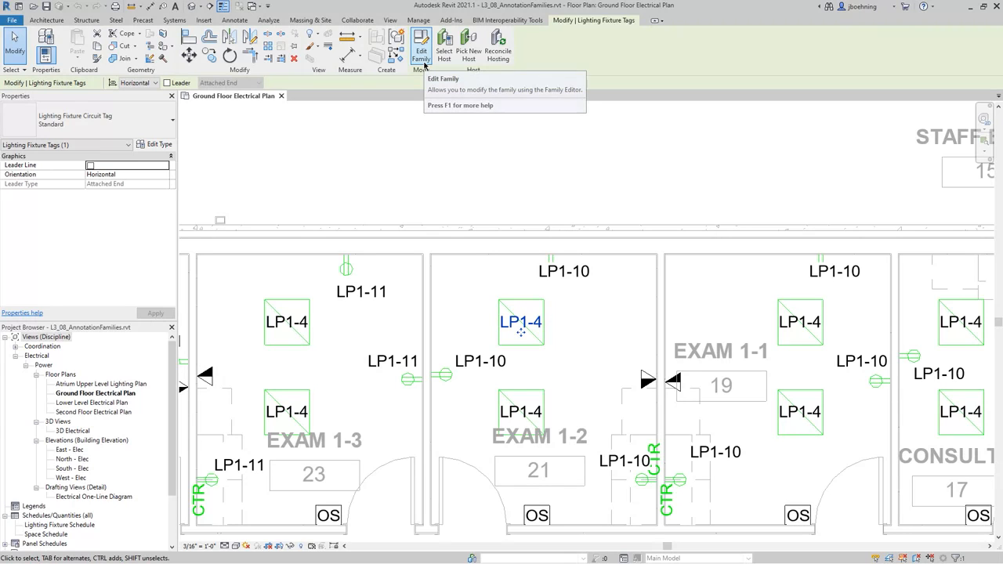
pyautogui.click(423, 46)
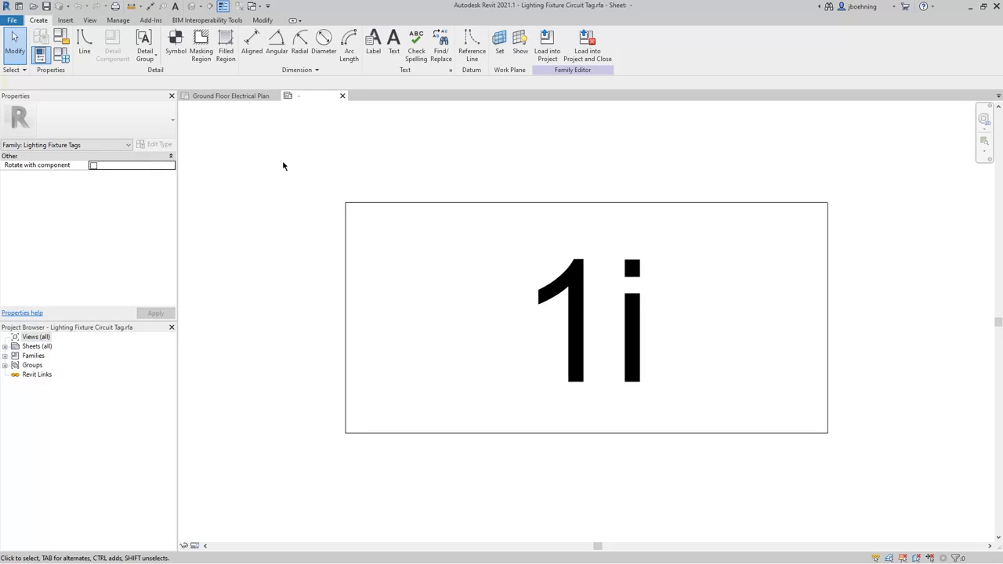
pyautogui.moveTo(288, 175)
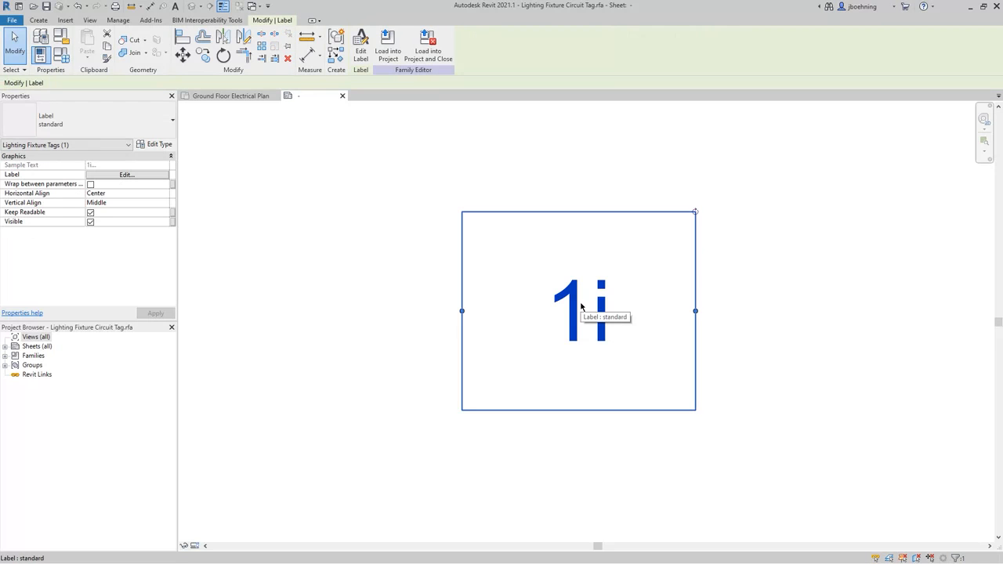
pyautogui.moveTo(358, 43)
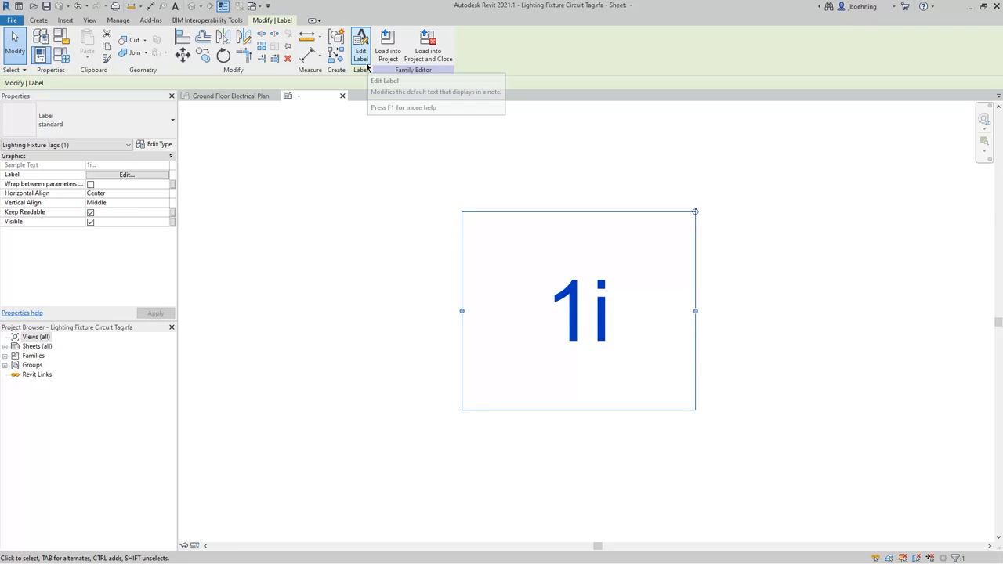
# In Edit Label, add the Type Mark parameter to the label.
pyautogui.click(358, 39)
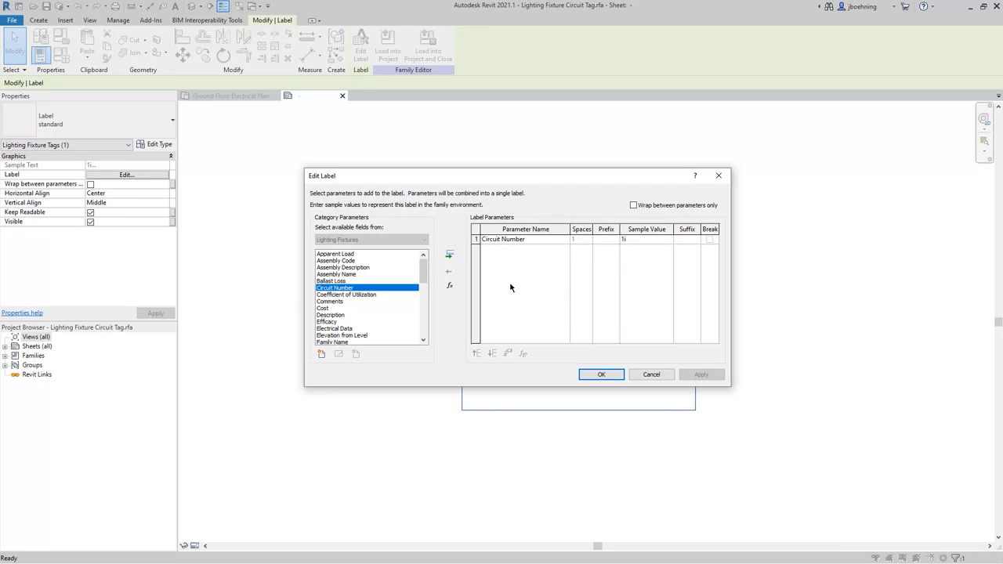
pyautogui.click(525, 239)
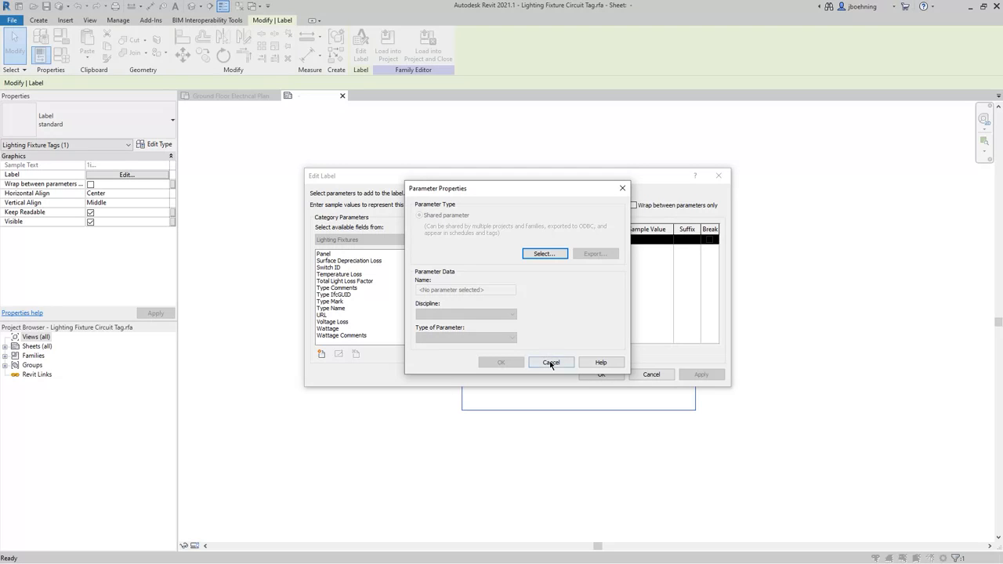
pyautogui.click(550, 362)
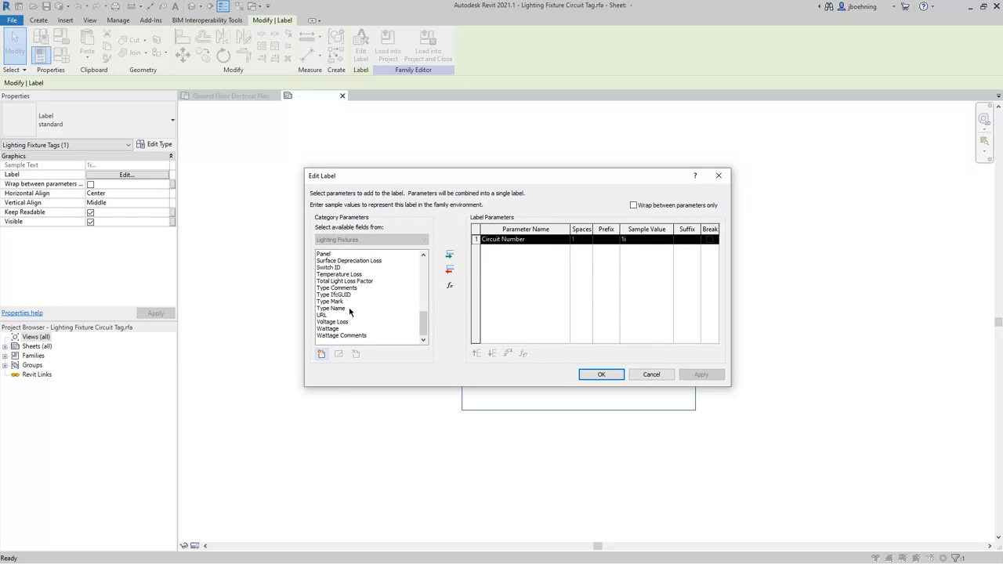
pyautogui.click(331, 301)
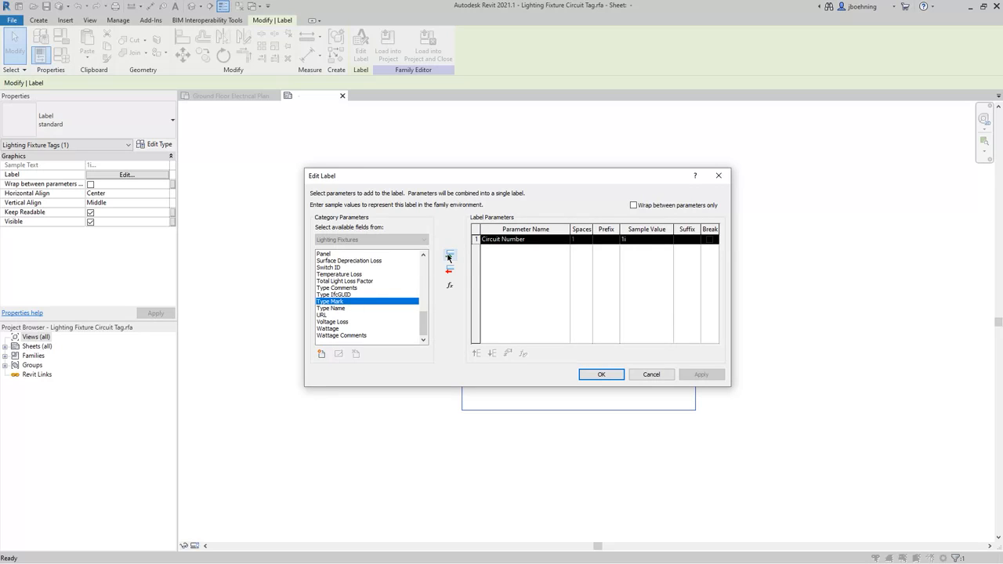
pyautogui.click(447, 257)
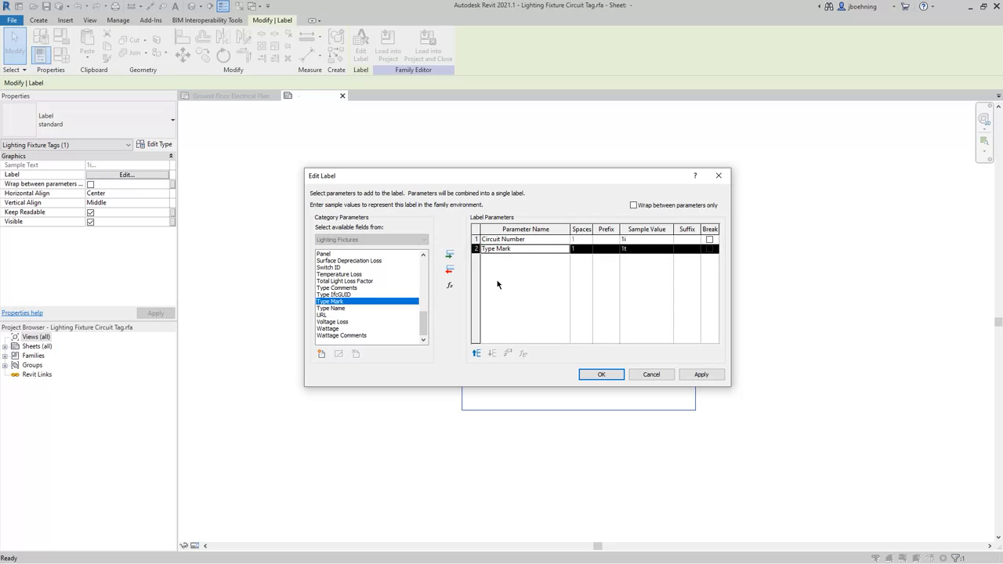
pyautogui.moveTo(473, 353)
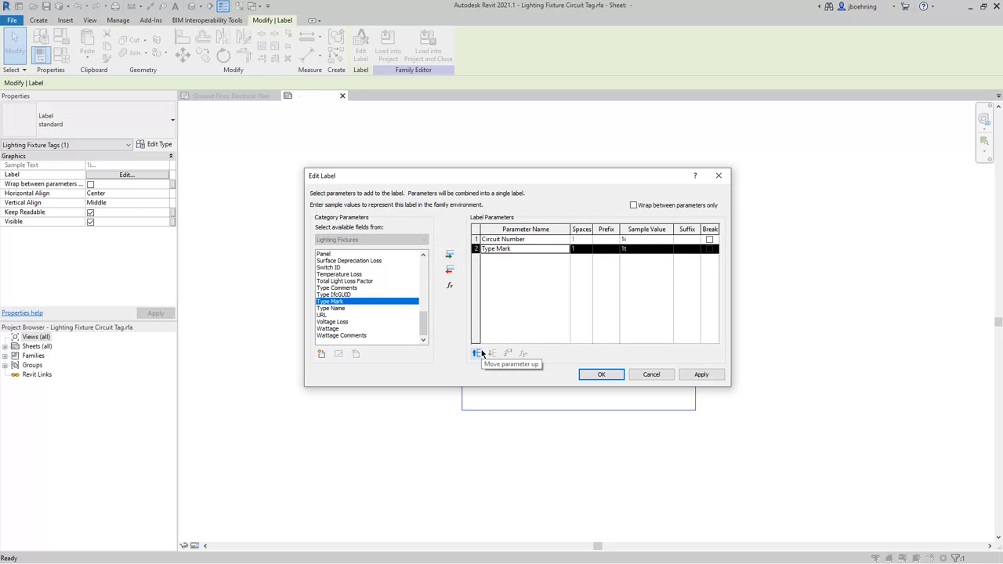
# Move Type Mark above Circuit Number, use sample LP 10, and break after Type Mark.
pyautogui.click(474, 353)
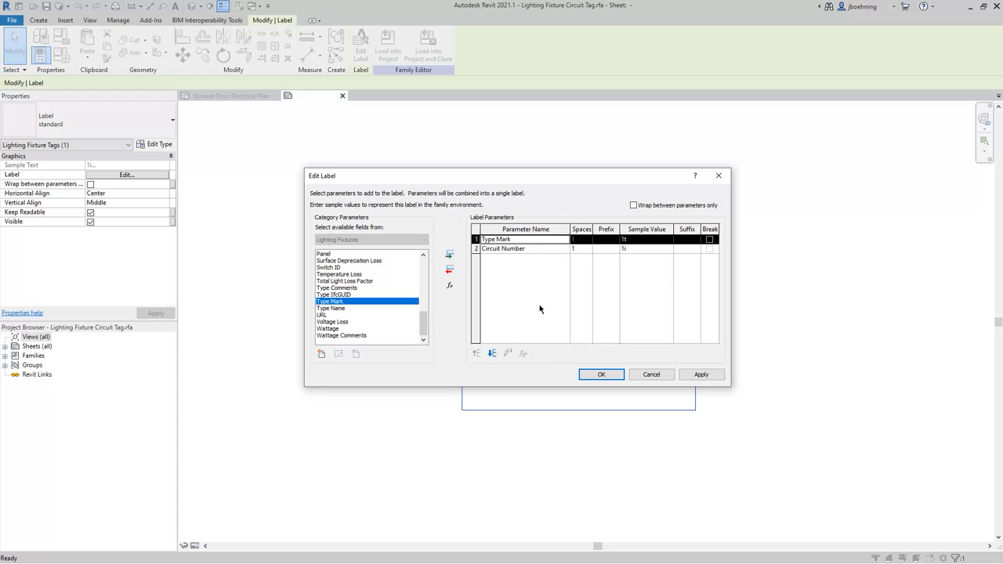
pyautogui.moveTo(539, 297)
pyautogui.write('LP 10')
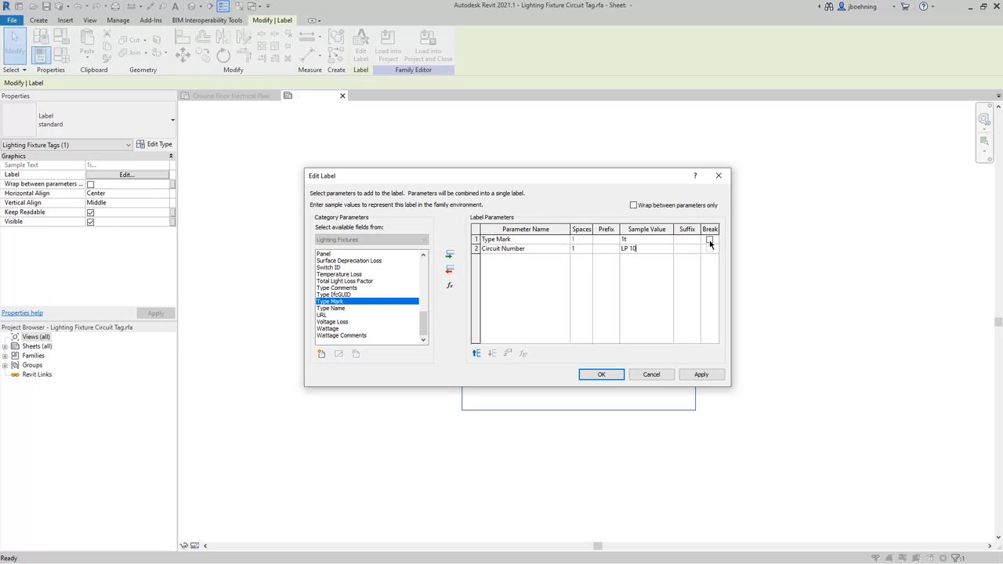
pyautogui.click(711, 239)
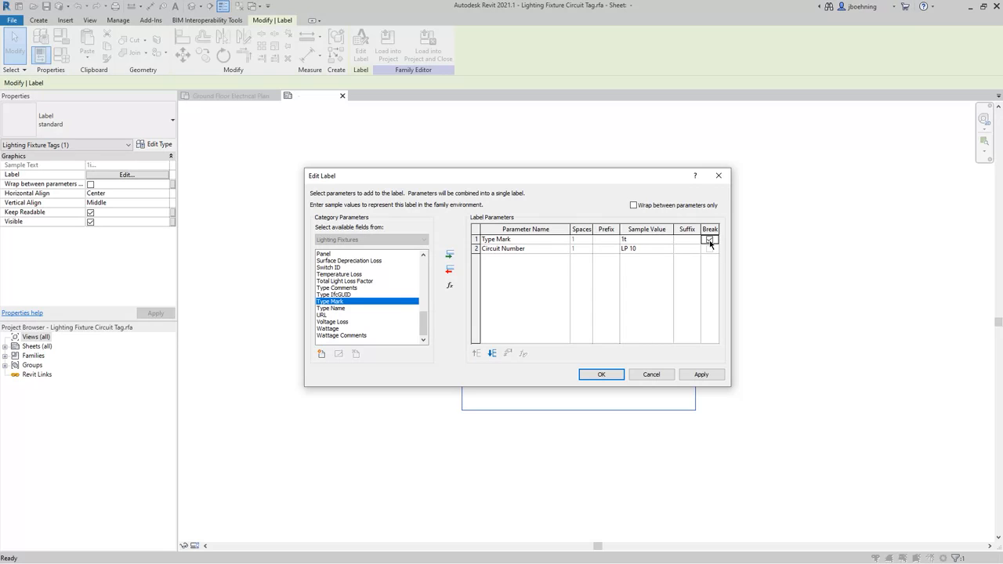
pyautogui.click(710, 239)
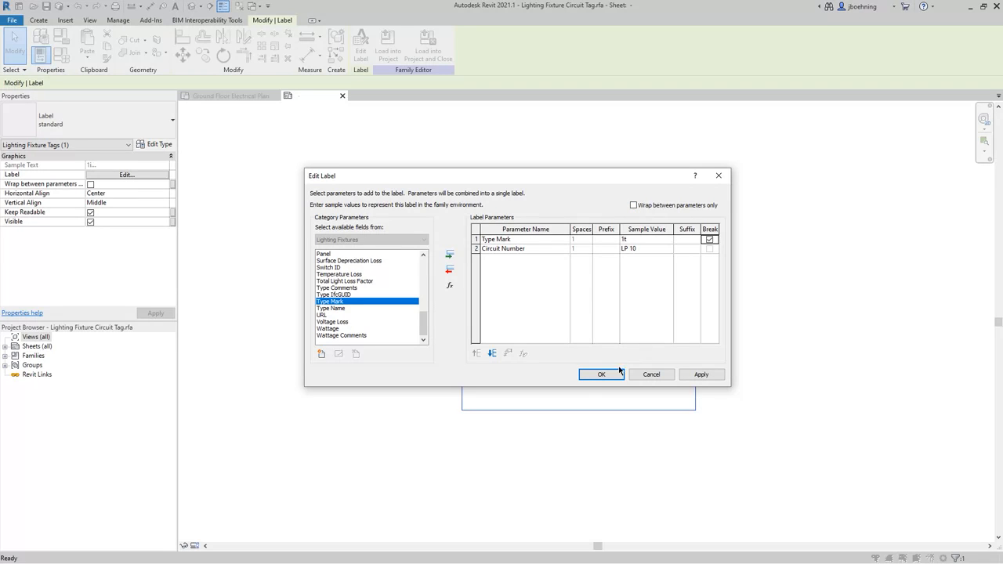
pyautogui.click(600, 374)
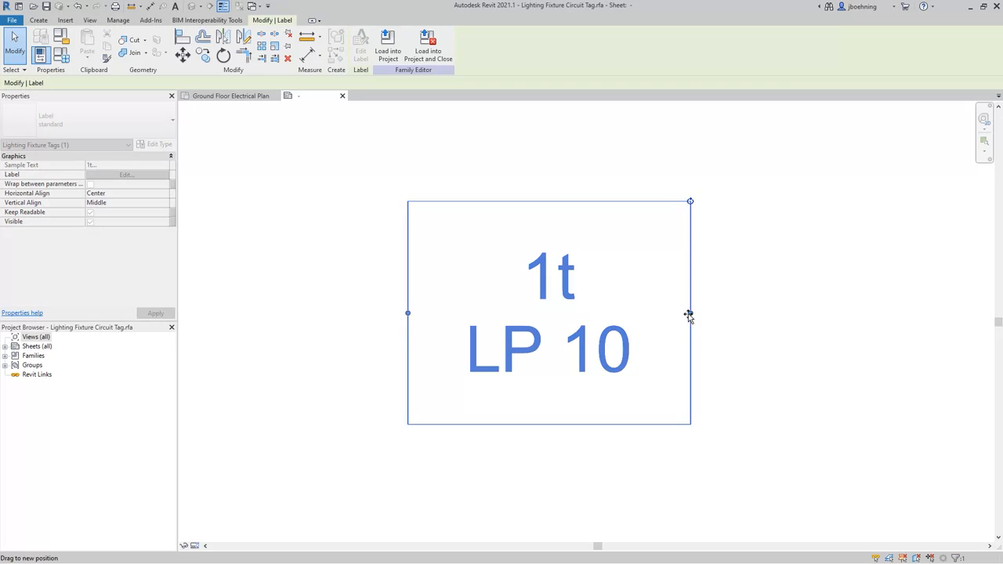
# Enable wrapping between parameters and resize the label box to fit 1t and LP 10.
pyautogui.moveTo(687, 314); pyautogui.dragTo(641, 313)
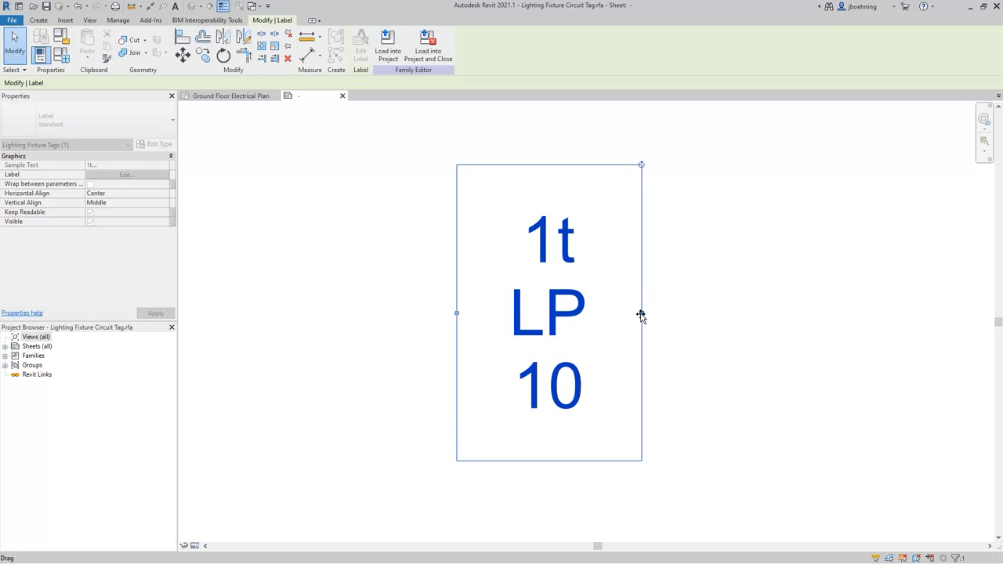
pyautogui.click(571, 387)
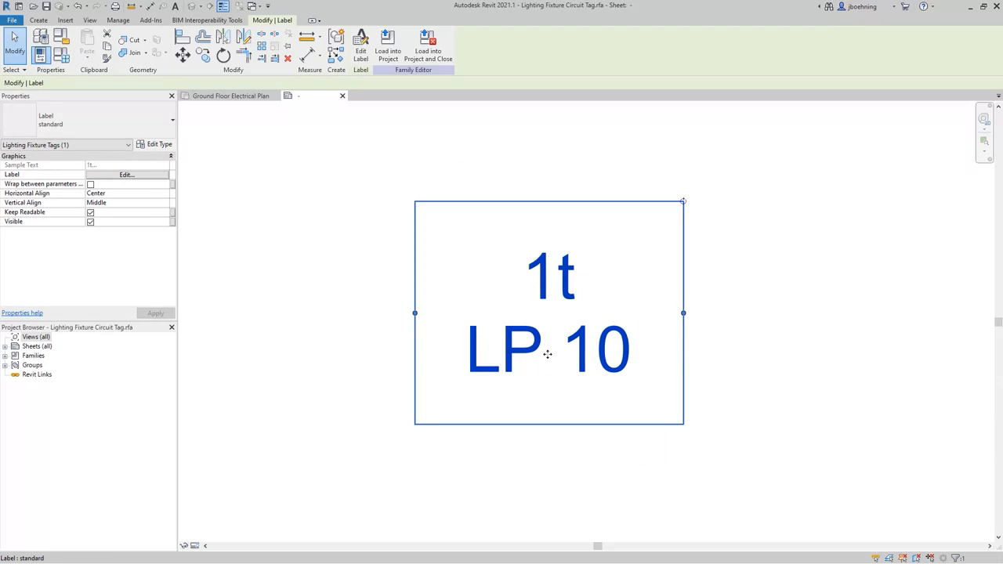
pyautogui.moveTo(554, 352)
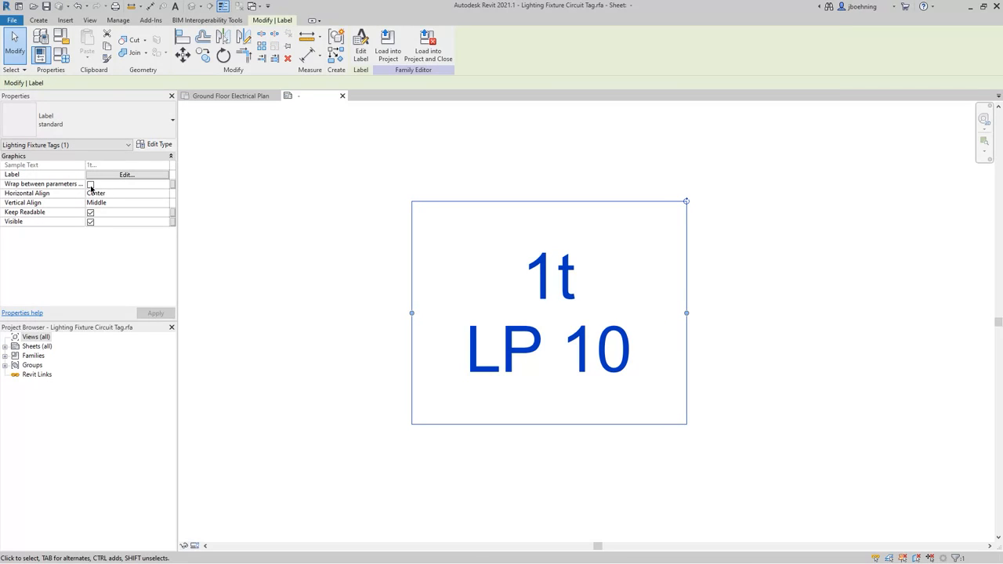
pyautogui.click(91, 183)
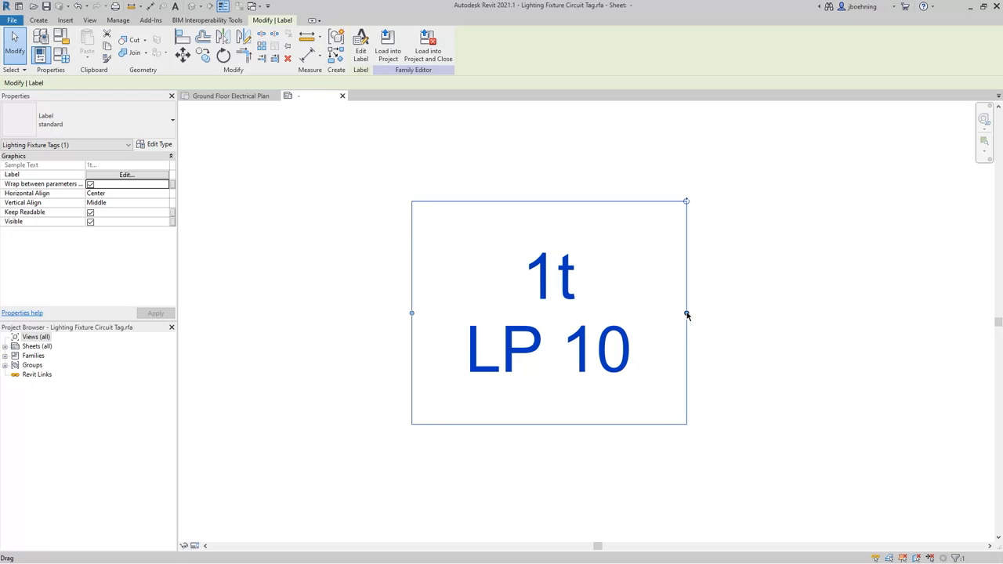
pyautogui.moveTo(686, 313); pyautogui.dragTo(596, 314)
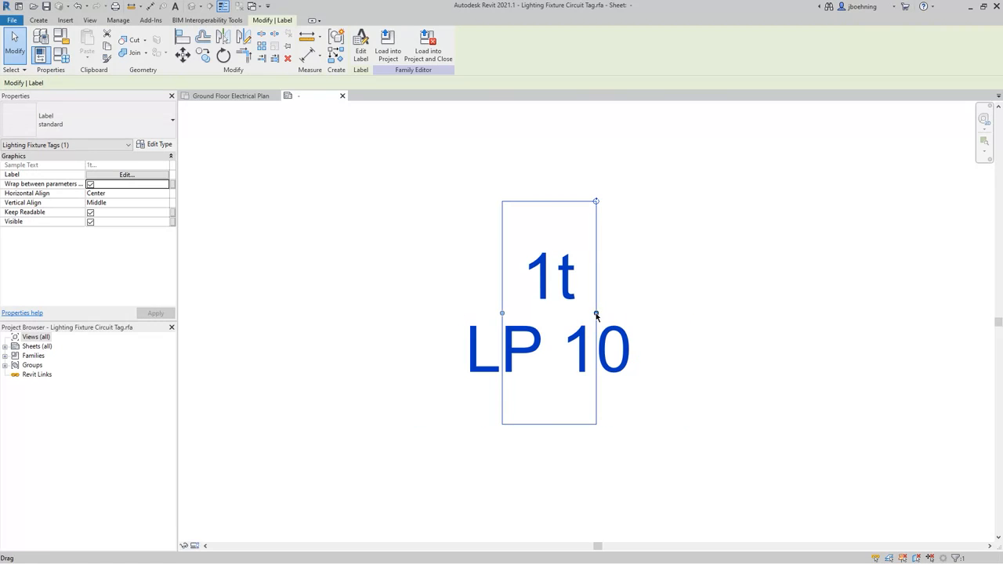
pyautogui.moveTo(597, 316)
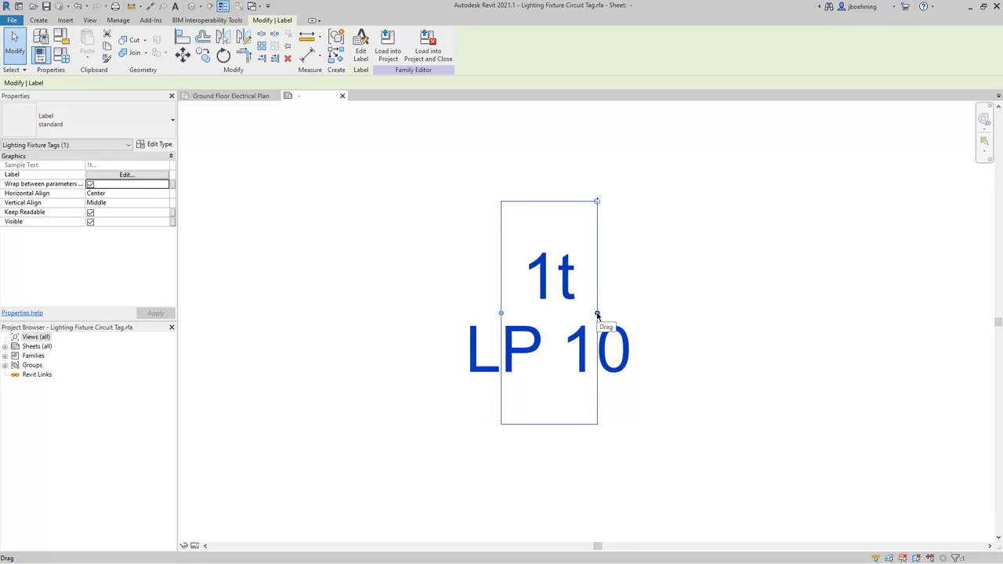
pyautogui.moveTo(597, 313); pyautogui.dragTo(670, 312)
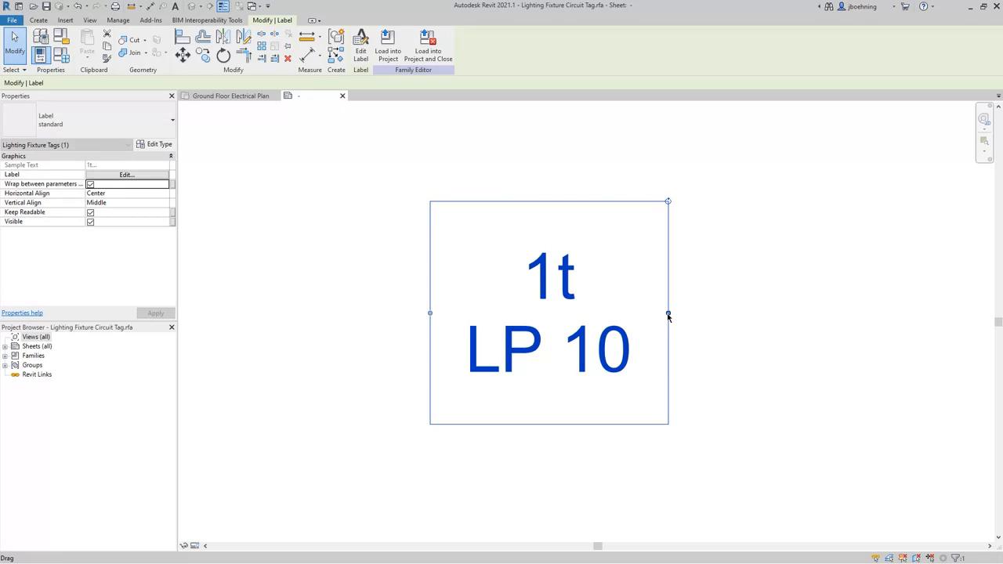
pyautogui.moveTo(379, 311)
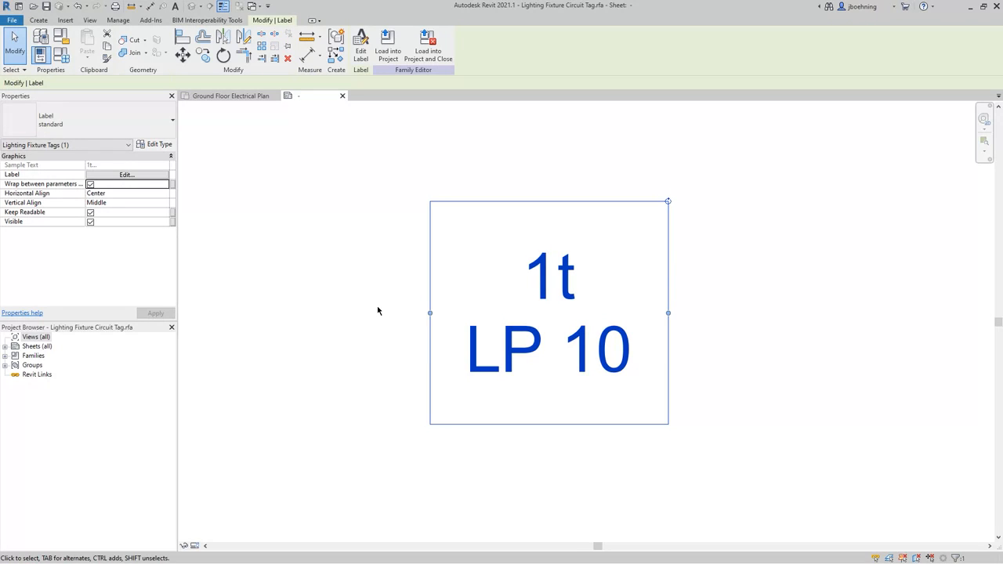
pyautogui.moveTo(142, 194)
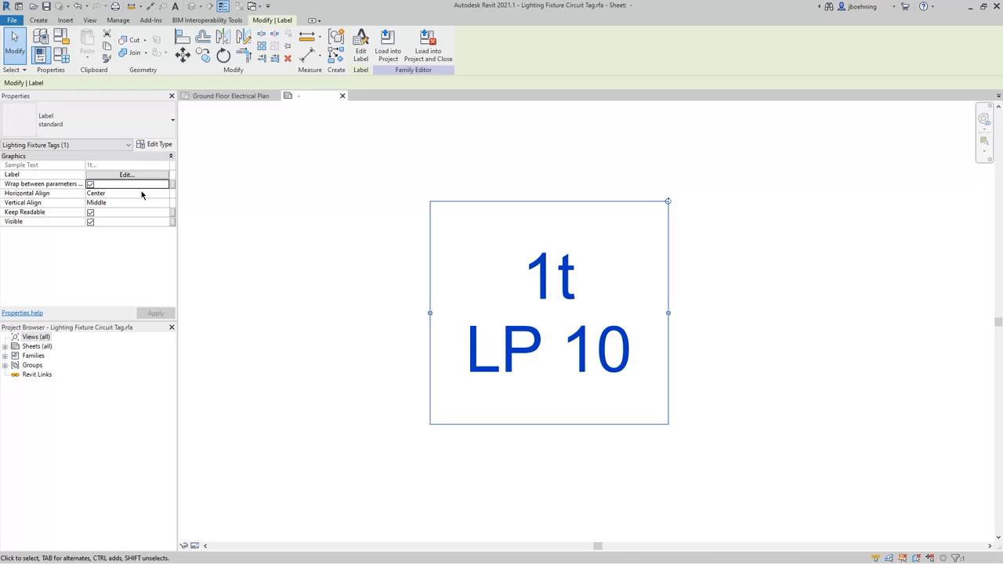
# Keep the label's Horizontal Align set to Center.
pyautogui.click(166, 193)
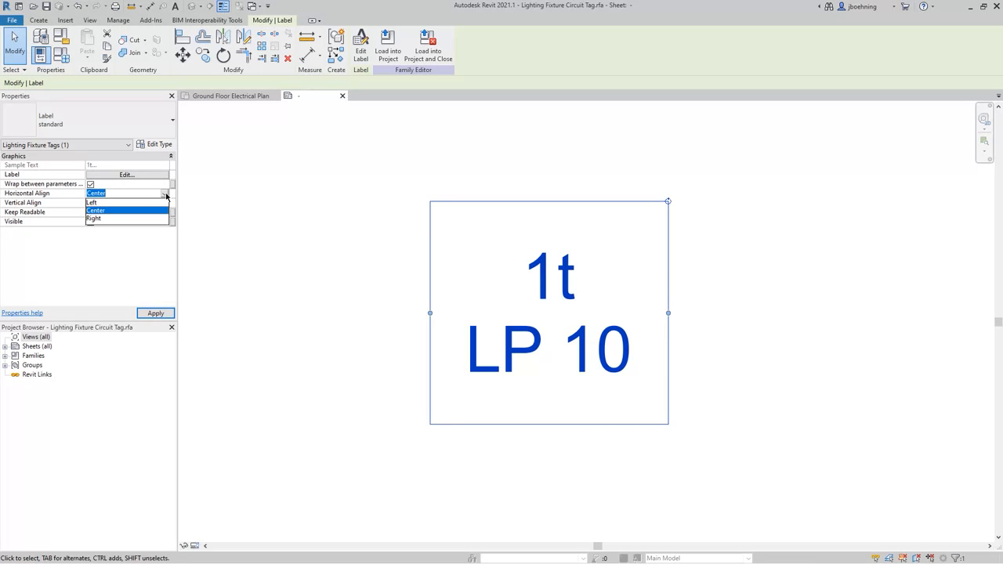
pyautogui.click(96, 210)
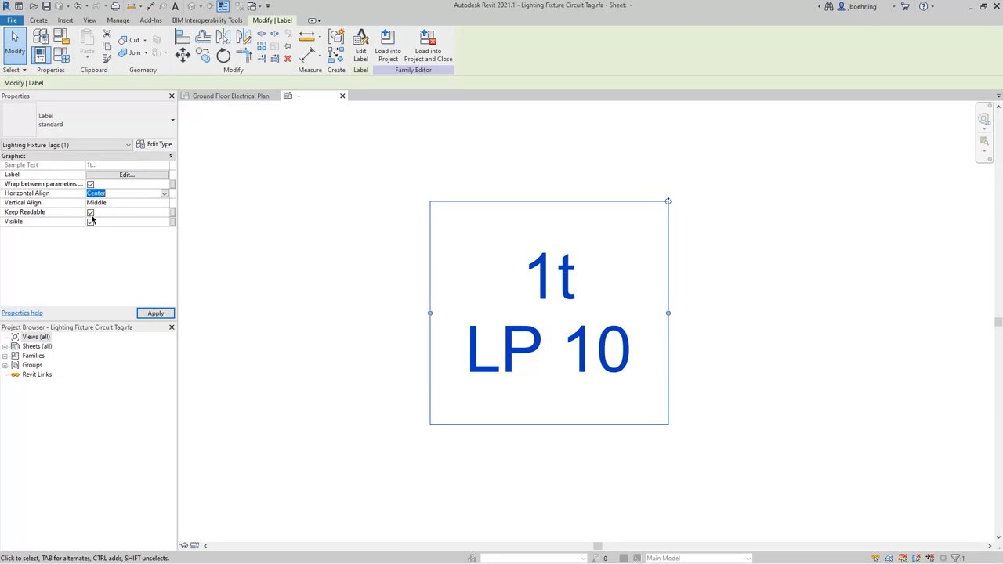
pyautogui.click(91, 221)
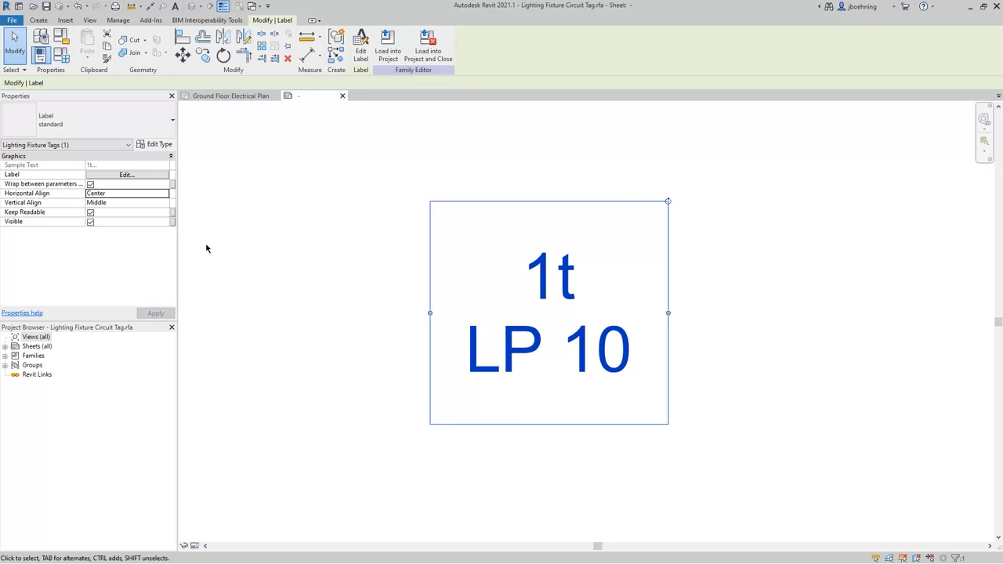
# Turn on Show Border for the label type and reduce the border offset.
pyautogui.click(159, 144)
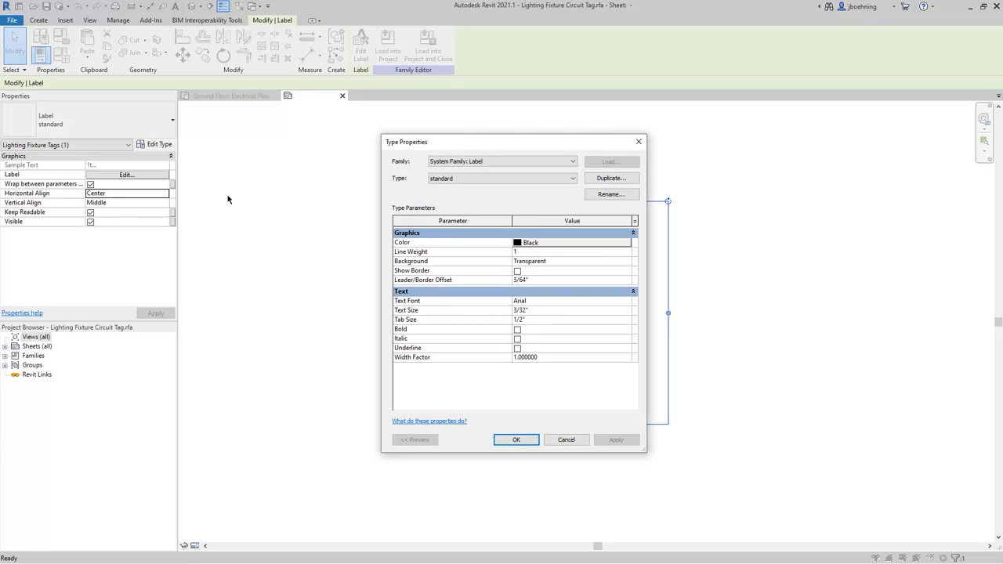
pyautogui.moveTo(635, 327)
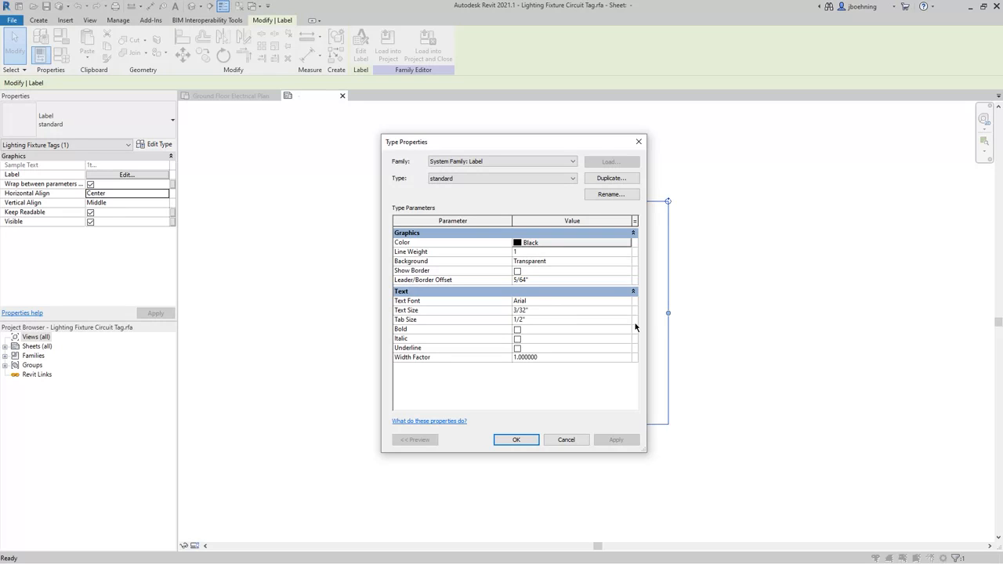
pyautogui.moveTo(629, 312)
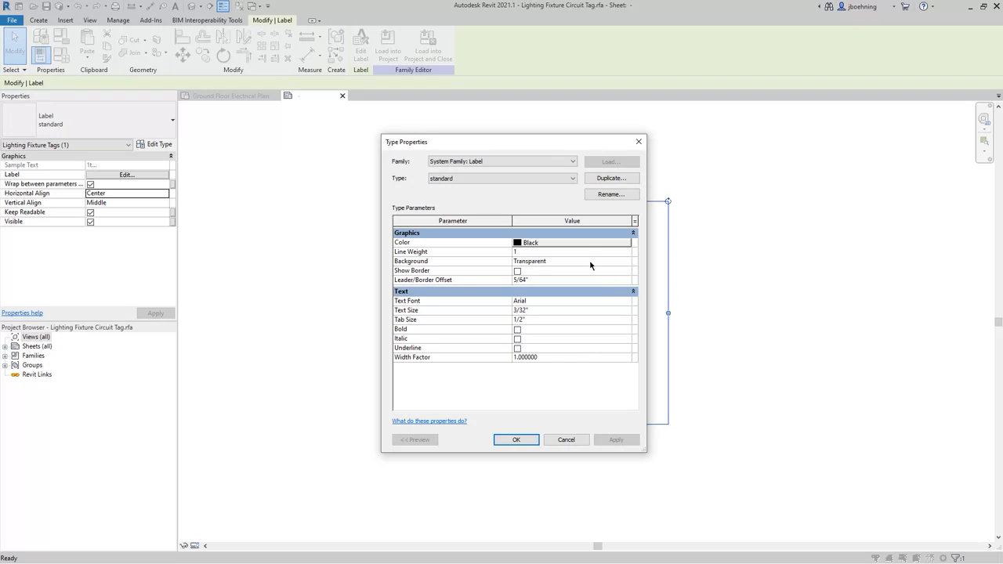
pyautogui.click(628, 261)
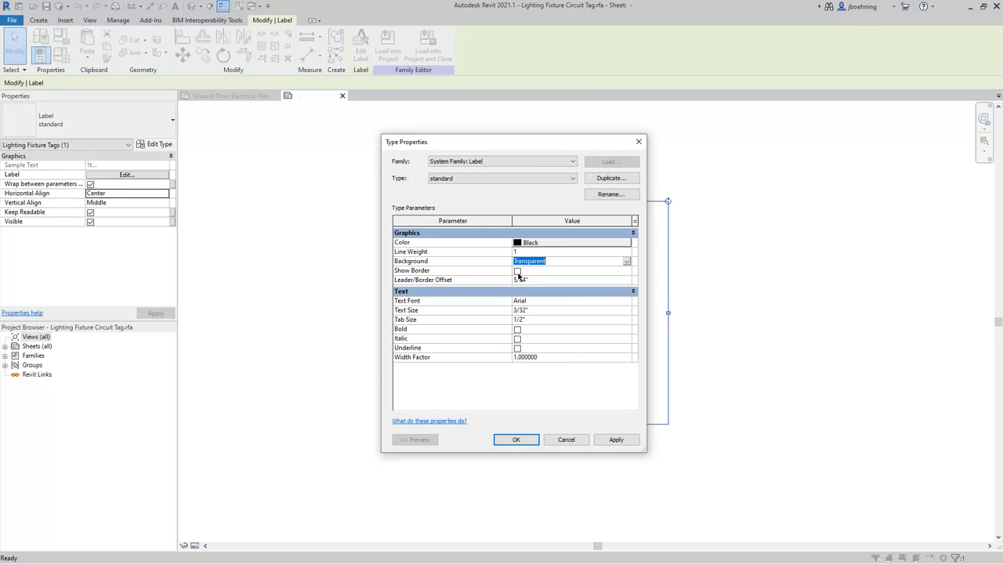
pyautogui.click(517, 270)
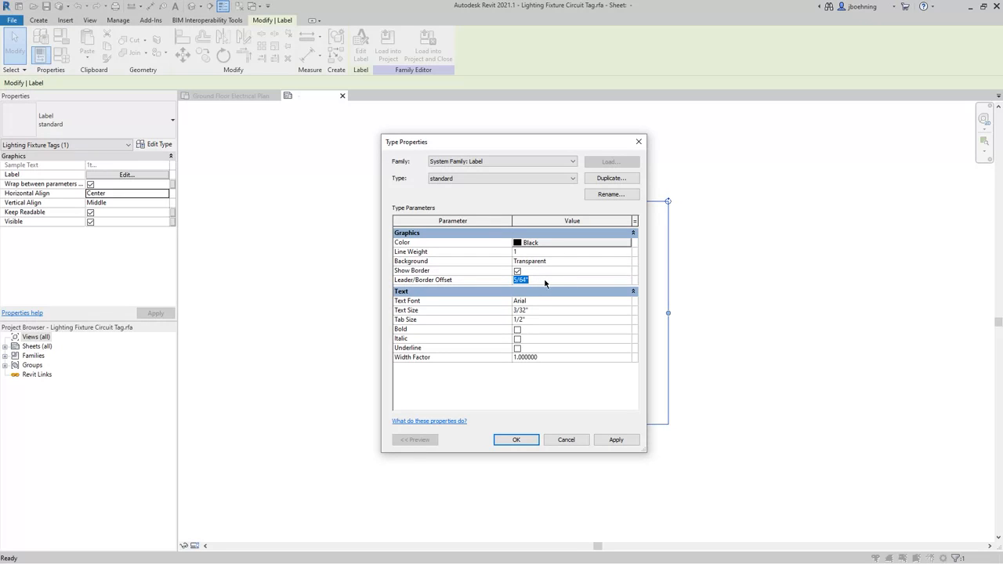
pyautogui.moveTo(613, 324)
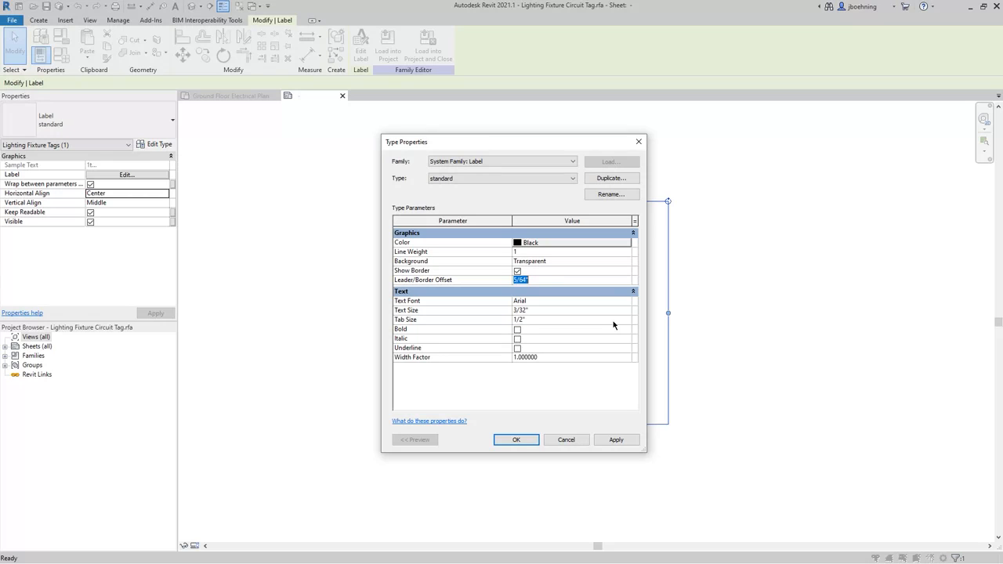
pyautogui.moveTo(569, 413)
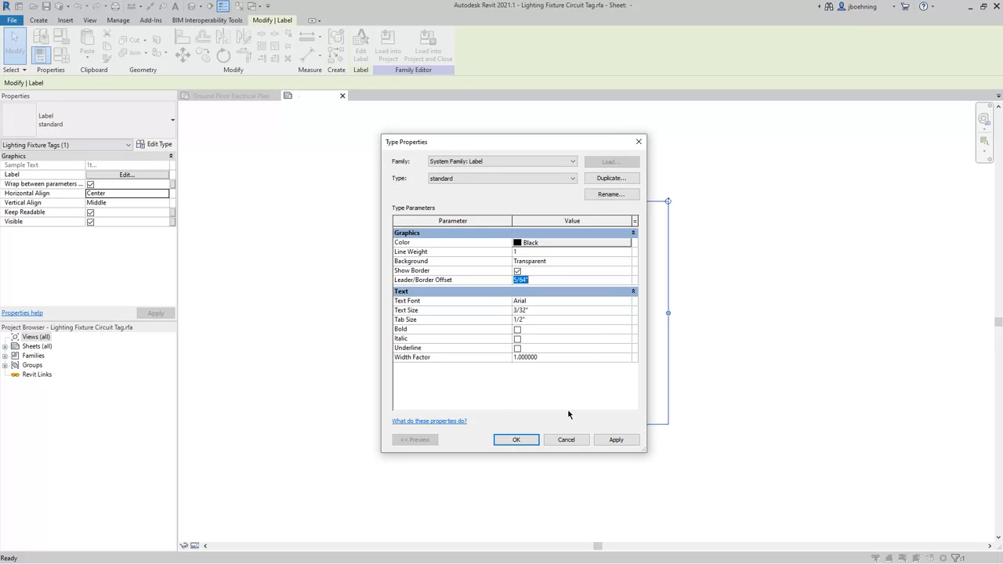
pyautogui.click(515, 440)
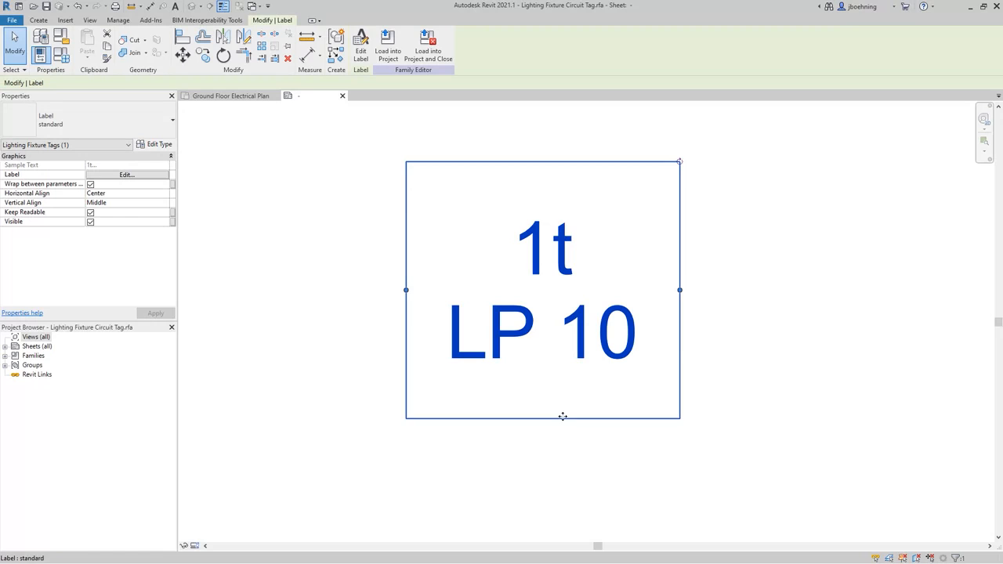
pyautogui.click(159, 143)
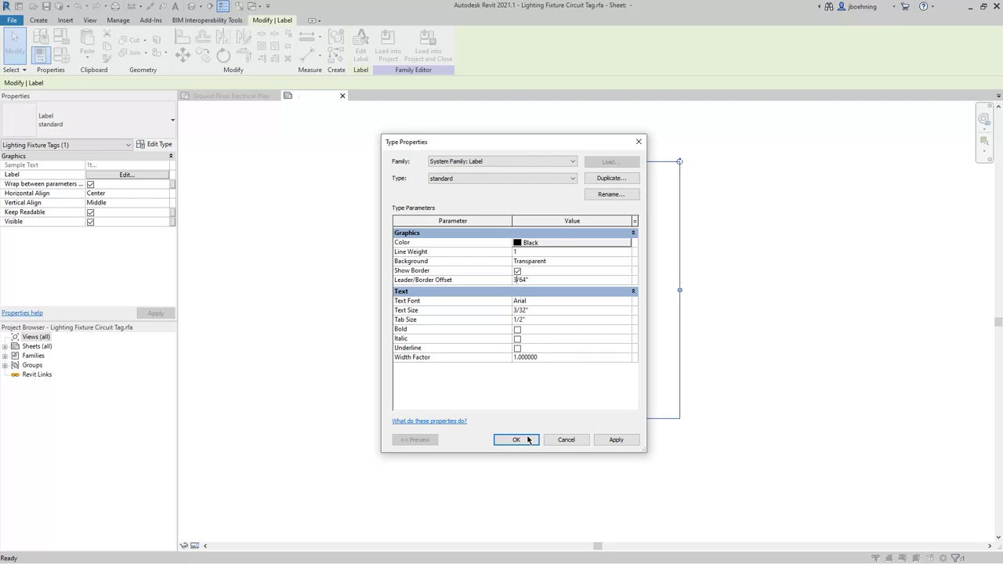
pyautogui.click(514, 440)
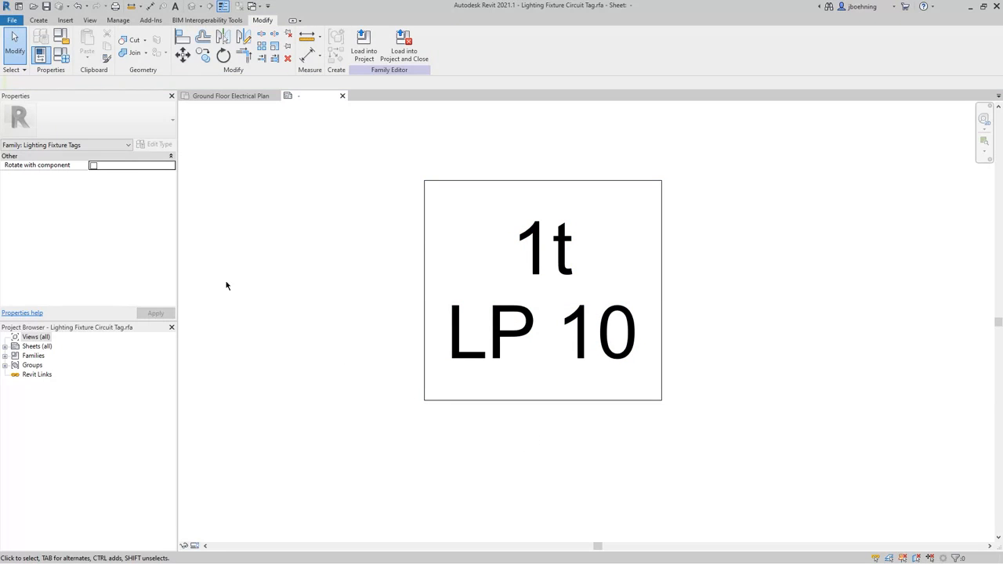
pyautogui.moveTo(70, 165)
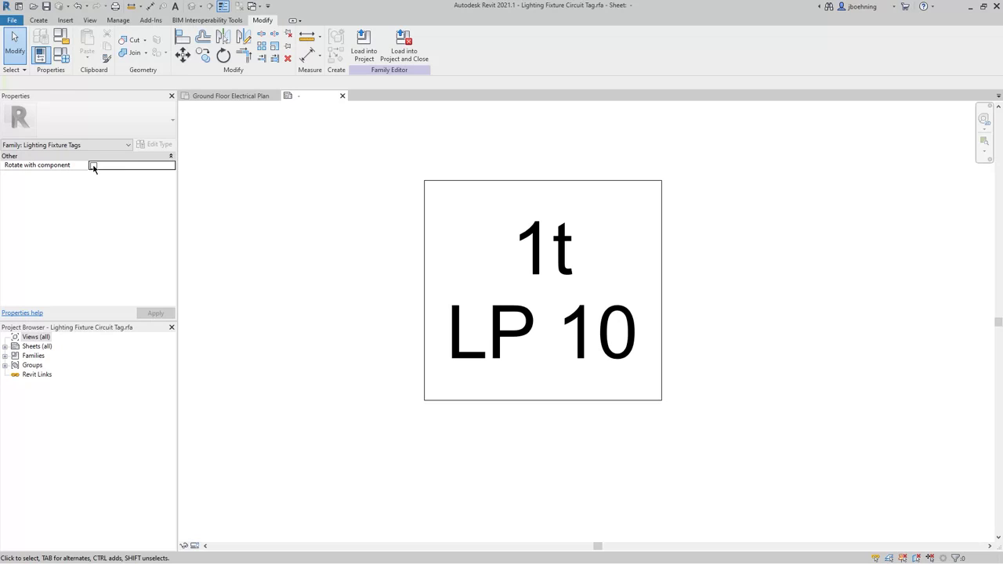
pyautogui.moveTo(273, 222)
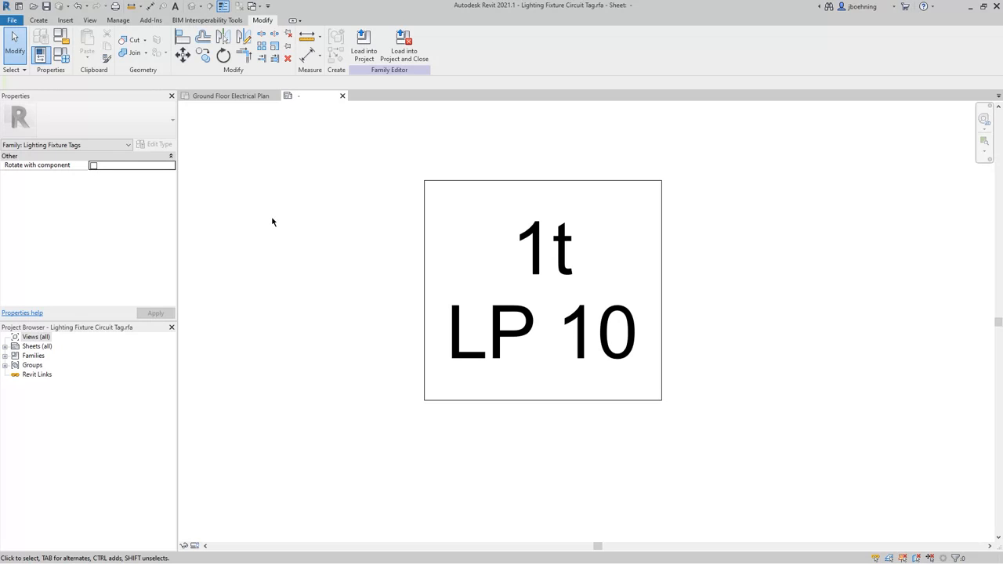
pyautogui.moveTo(364, 44)
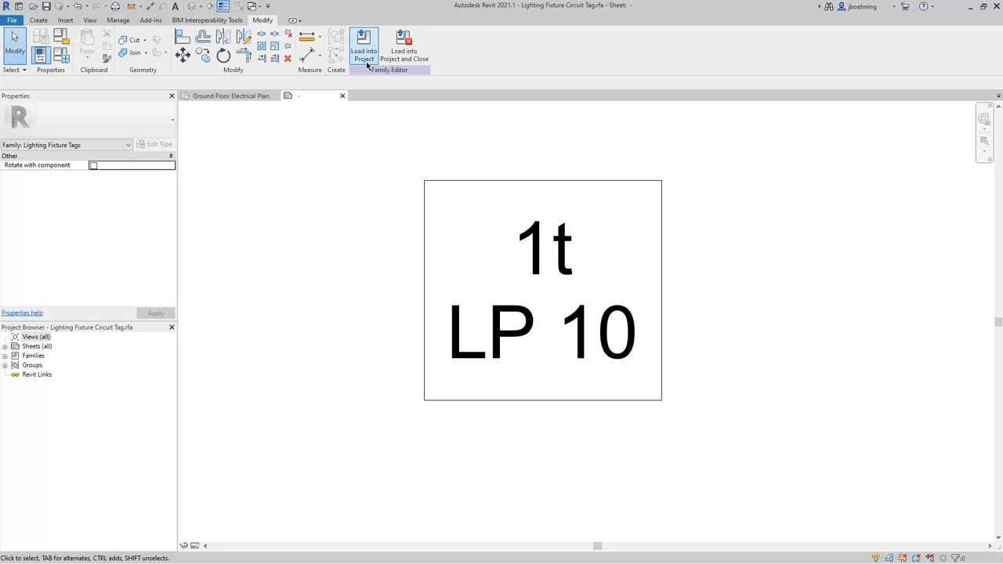
# Load the edited tag family into the electrical plan project.
pyautogui.click(364, 41)
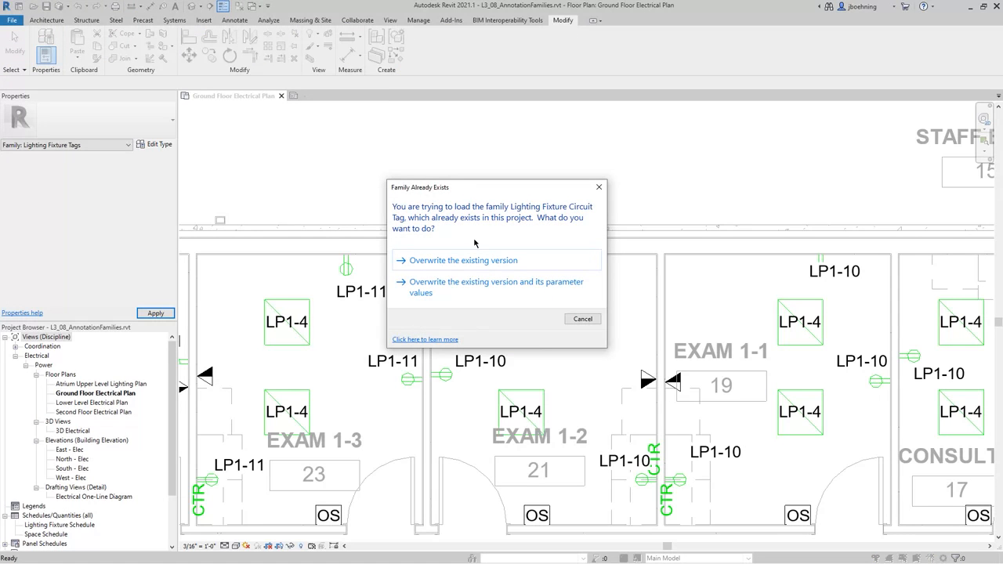
# Overwrite the existing tag family version and select a bordered fixture tag in the plan.
pyautogui.click(463, 260)
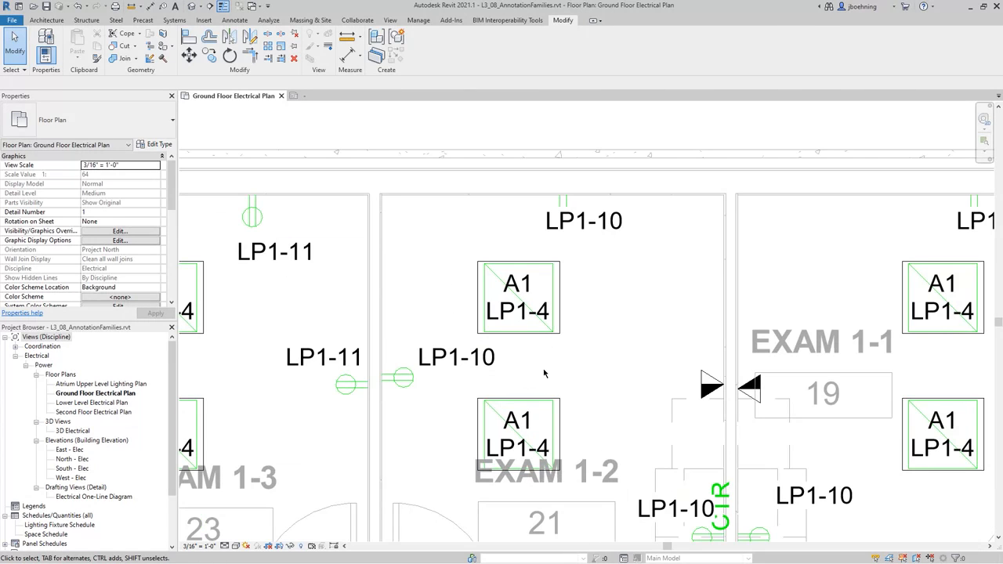
pyautogui.moveTo(566, 337)
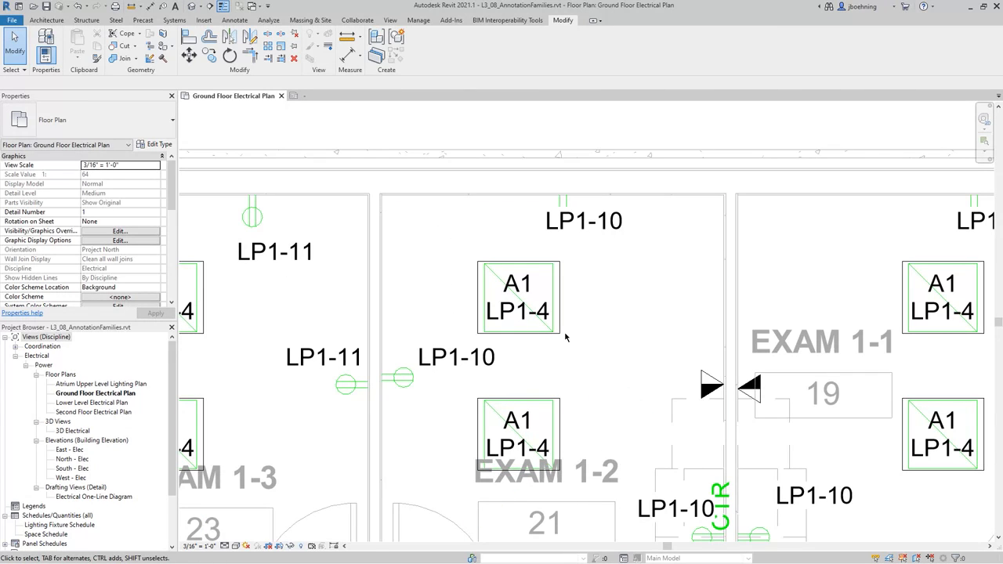
pyautogui.click(517, 297)
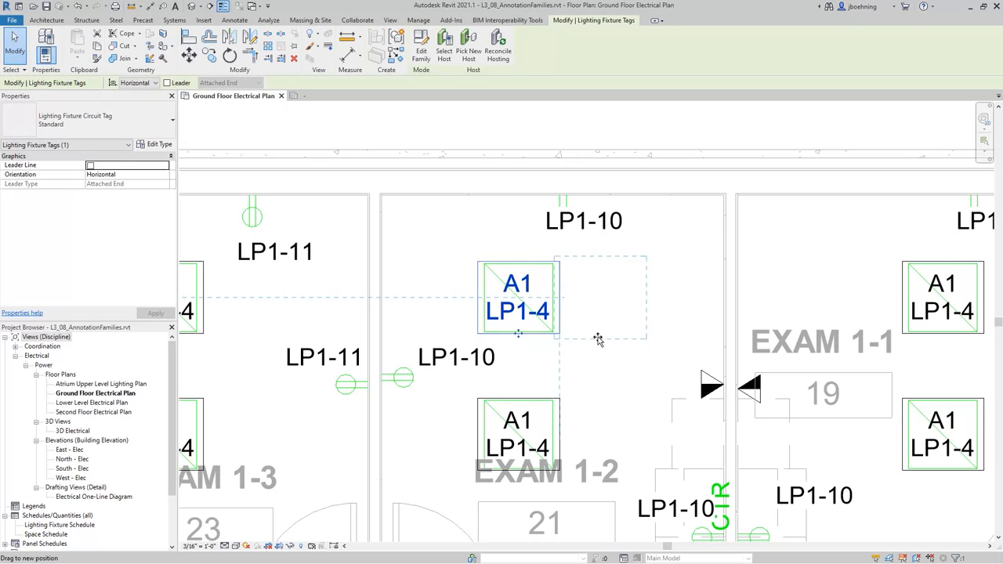